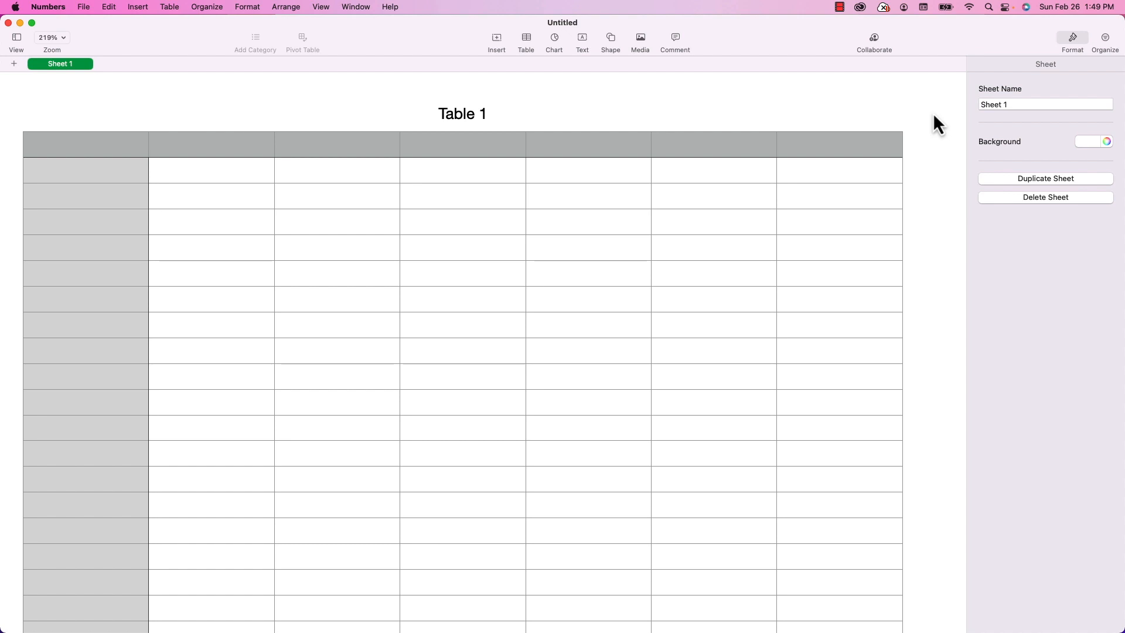
pyautogui.moveTo(885, 61)
pyautogui.write('Mrk')
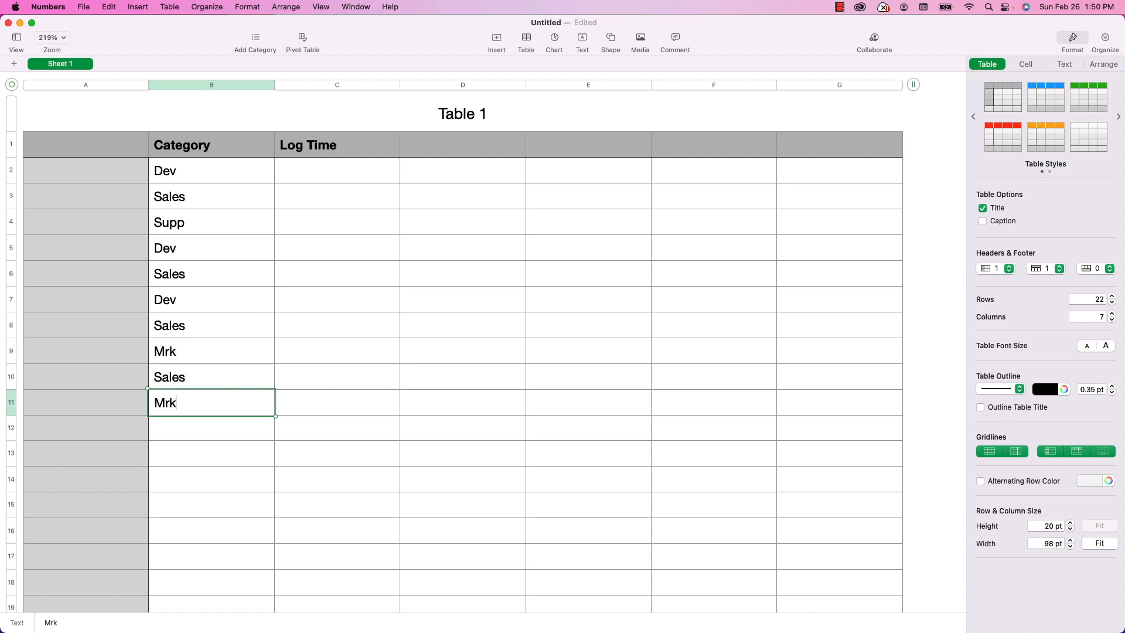
# Select the first Log Time cell to begin entering time values
pyautogui.click(335, 170)
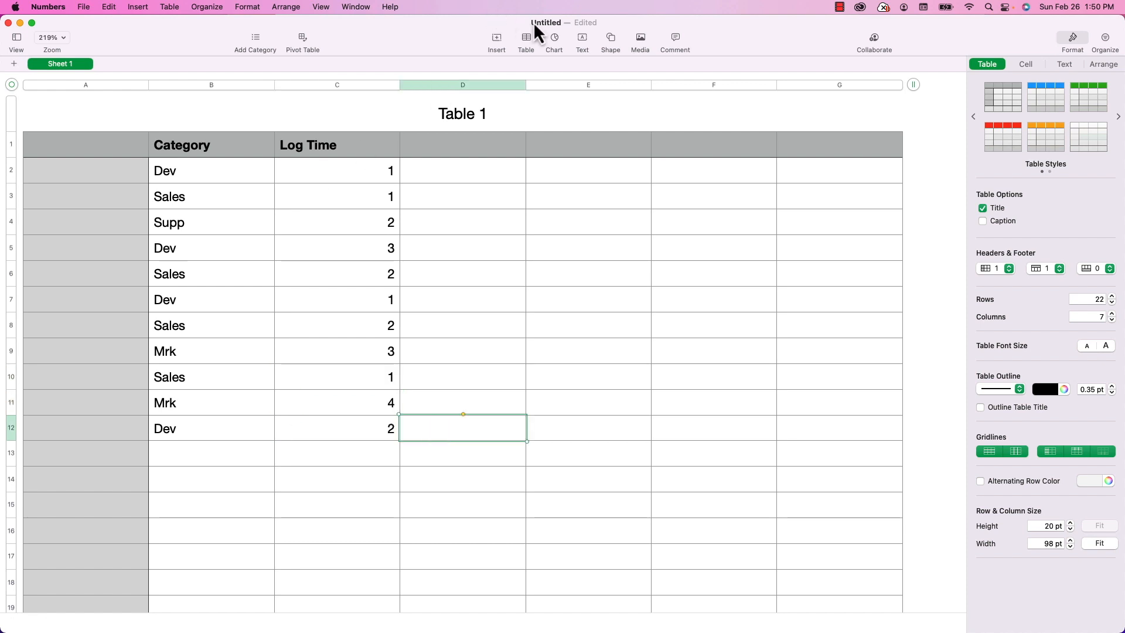
# Enter the 'Development and Support' heading in E1, then select E2
pyautogui.click(588, 144)
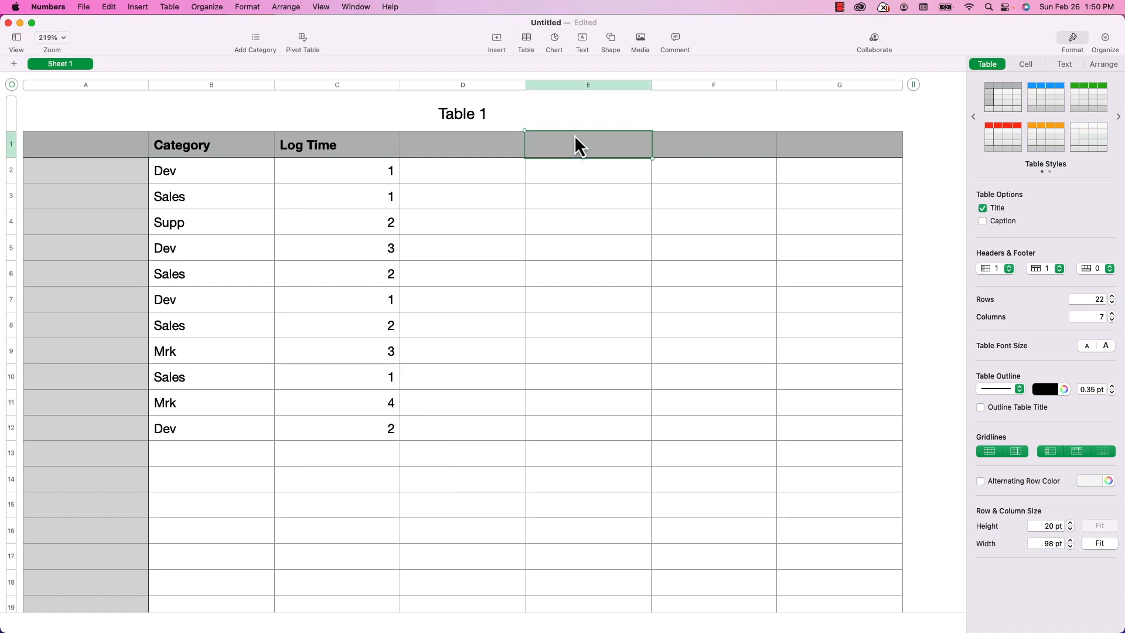
pyautogui.write('Development and Support')
pyautogui.click(715, 145)
pyautogui.write('Sales and Ma')
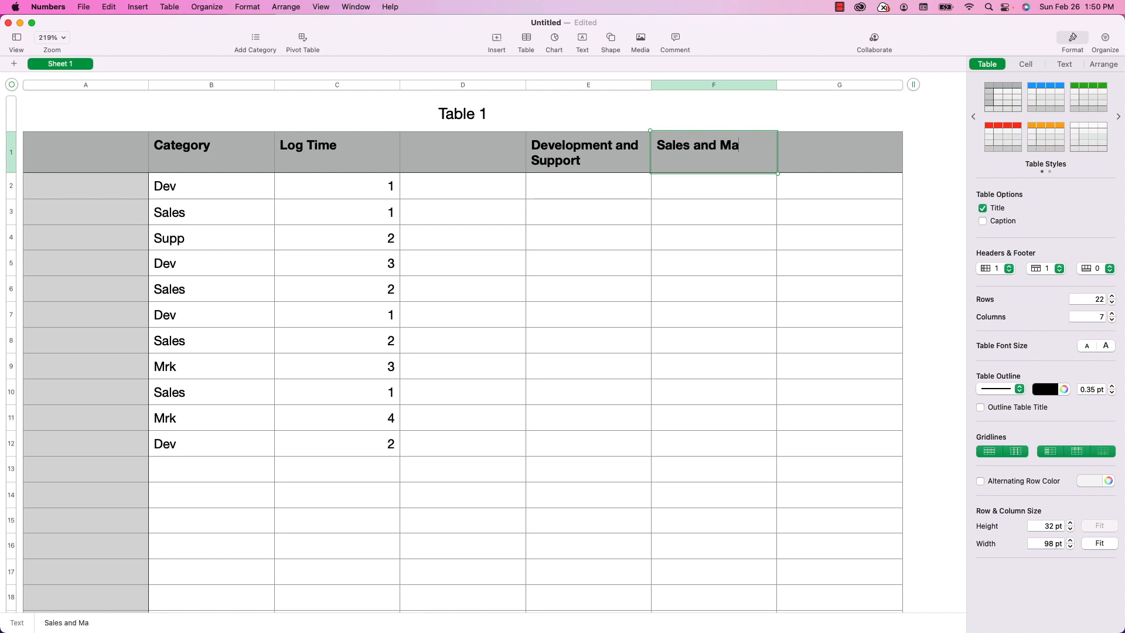
pyautogui.click(588, 186)
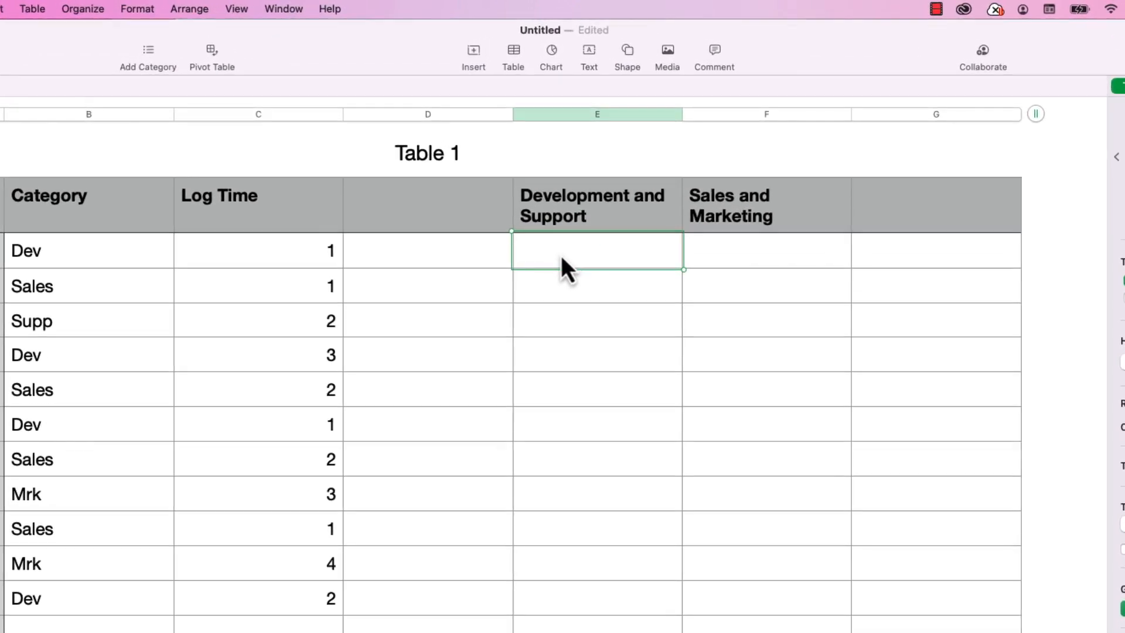
# Start a SUMIF formula in E2 from the =SUM suggestions
pyautogui.write('=SUM')
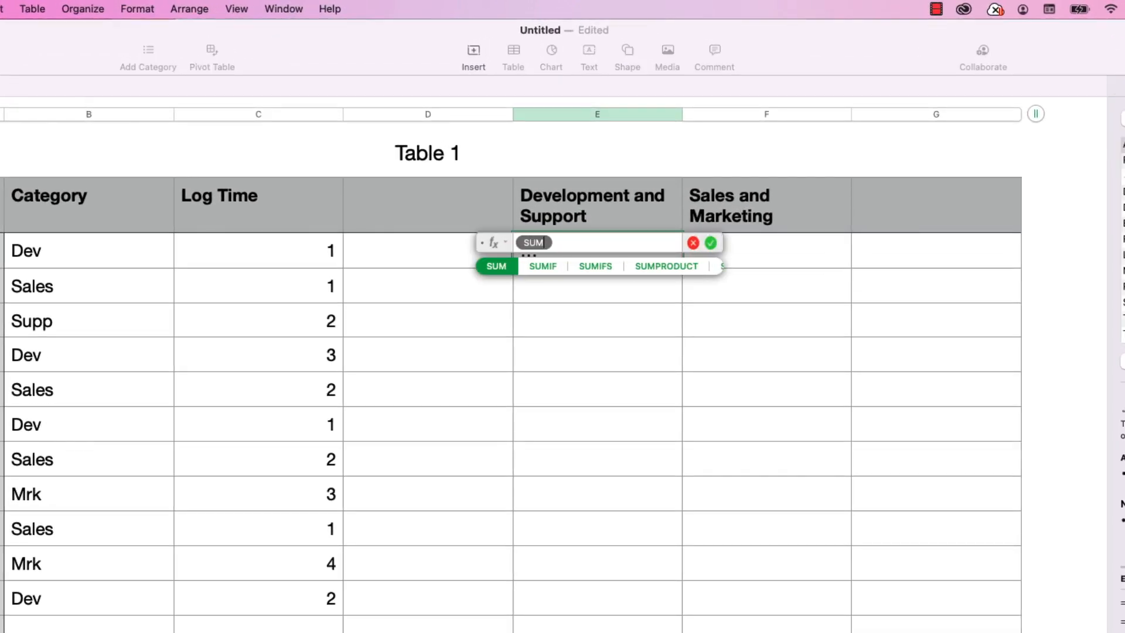
pyautogui.click(543, 266)
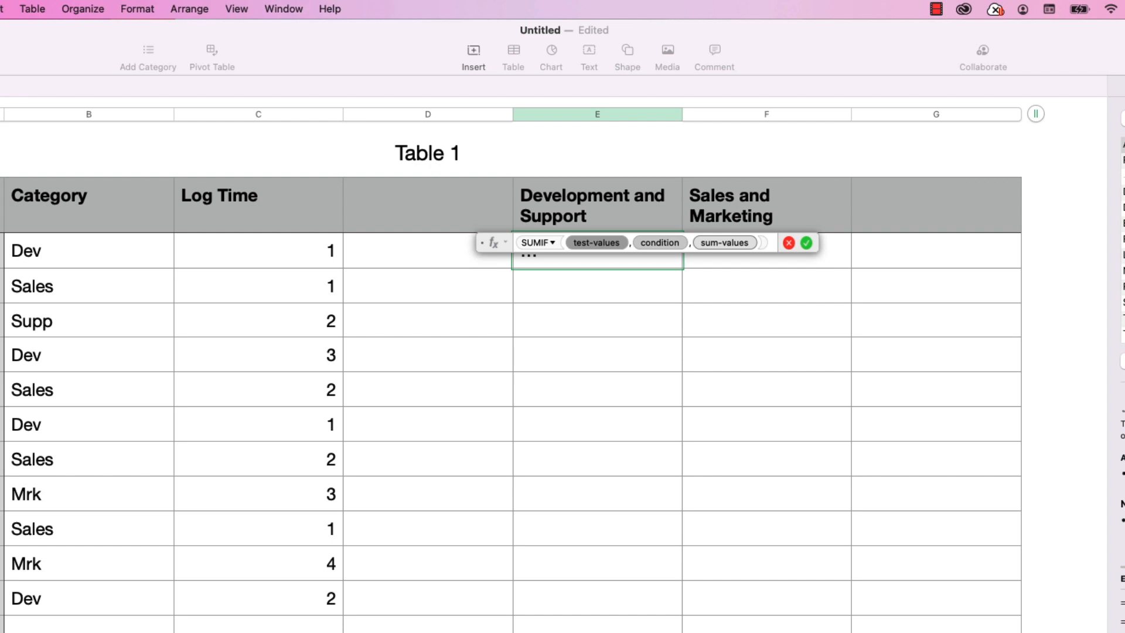
pyautogui.moveTo(527, 341)
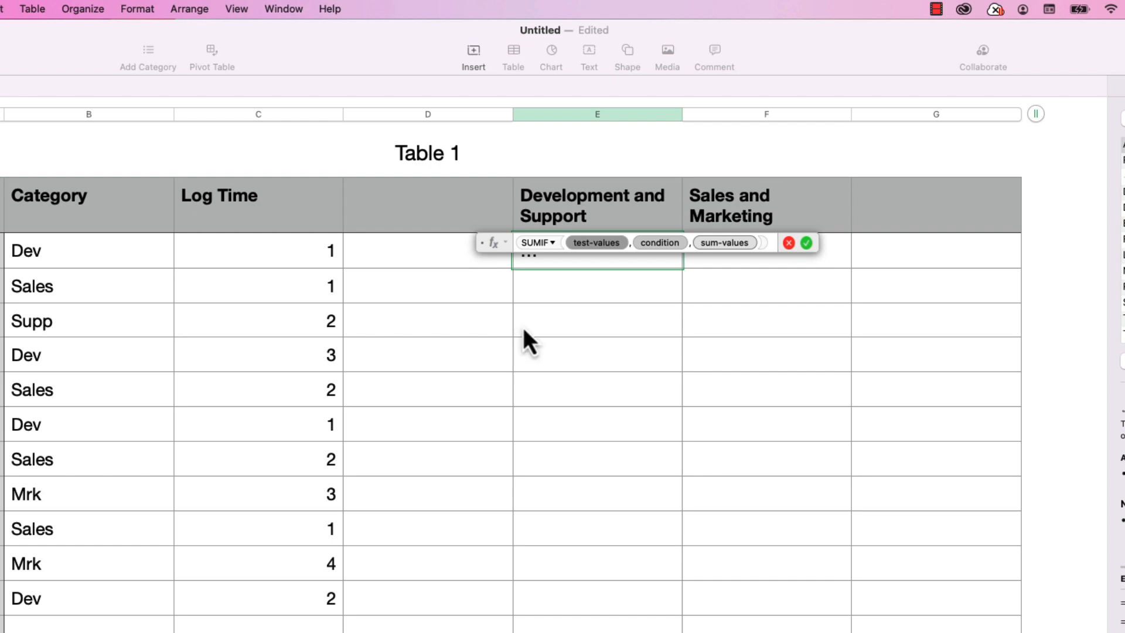
pyautogui.moveTo(604, 276)
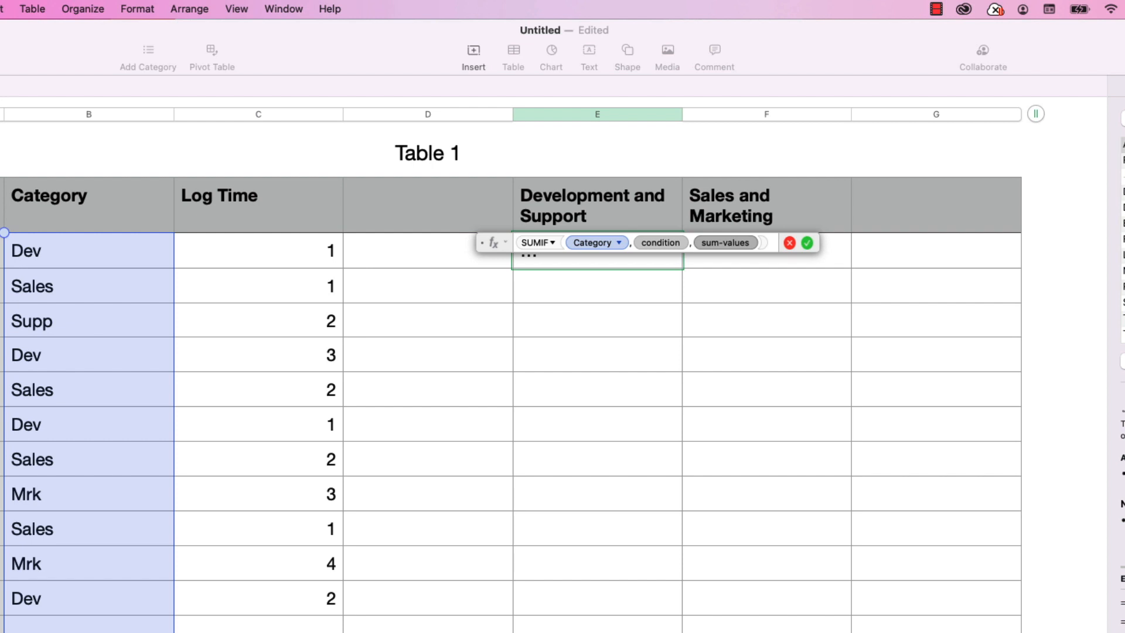
pyautogui.moveTo(274, 135)
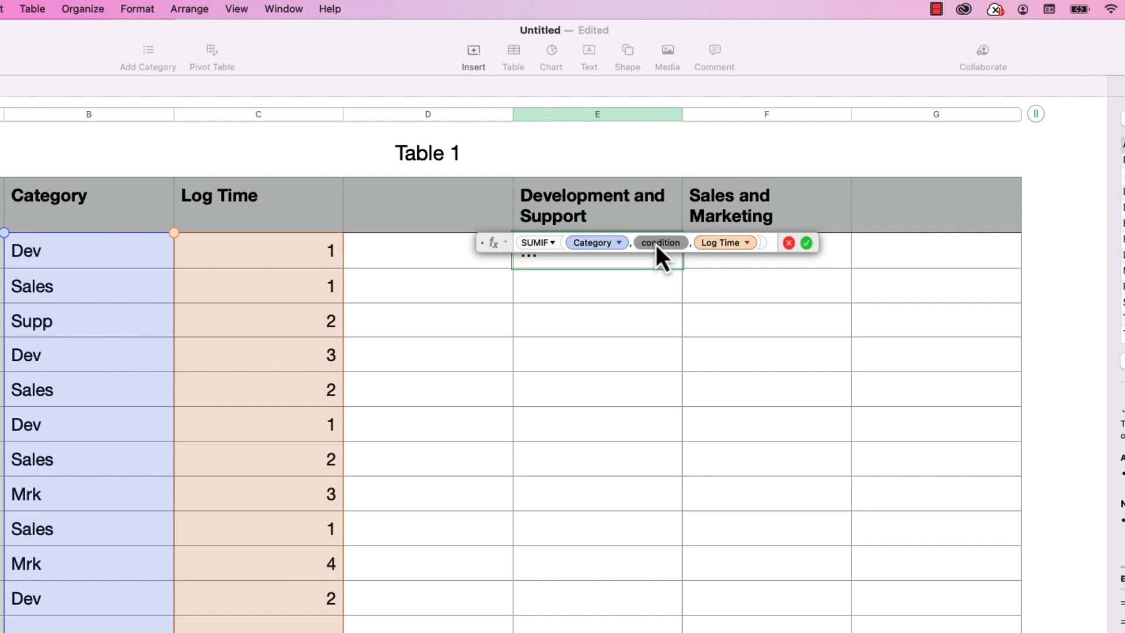
# Use REGEX as the condition with the pattern "Dev|Supp"
pyautogui.write('REGEX')
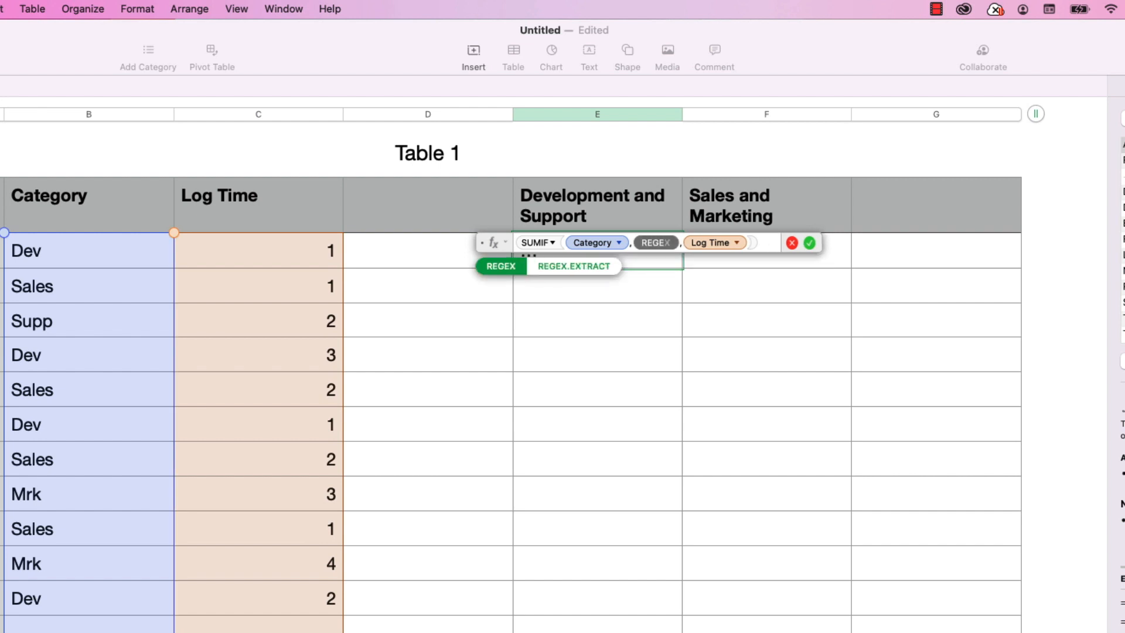
pyautogui.click(501, 266)
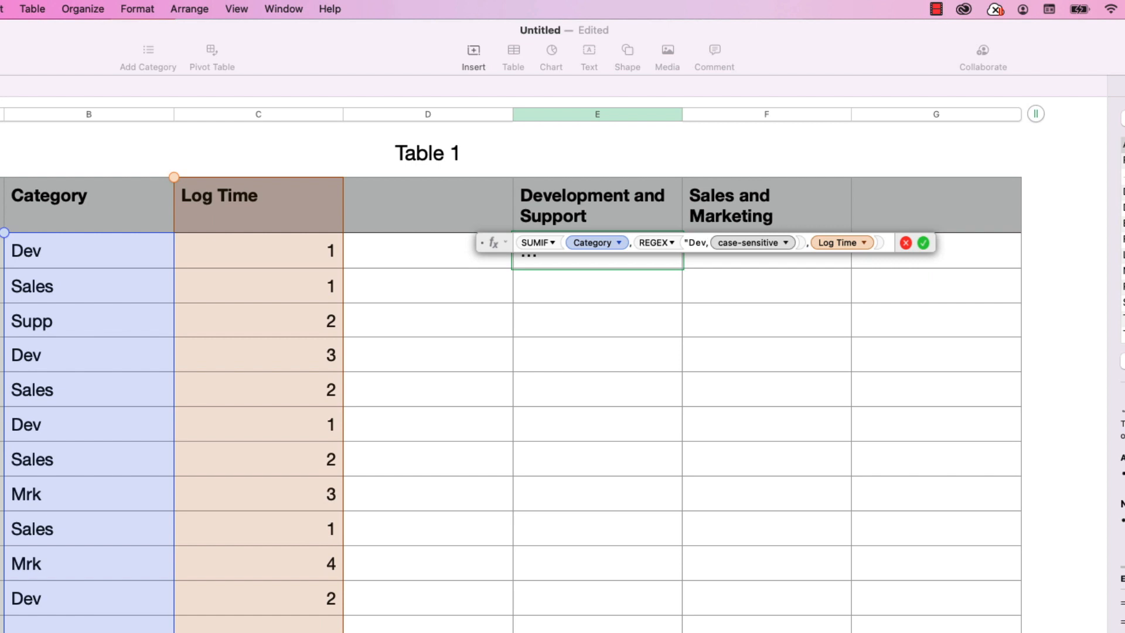
pyautogui.press('backspace')
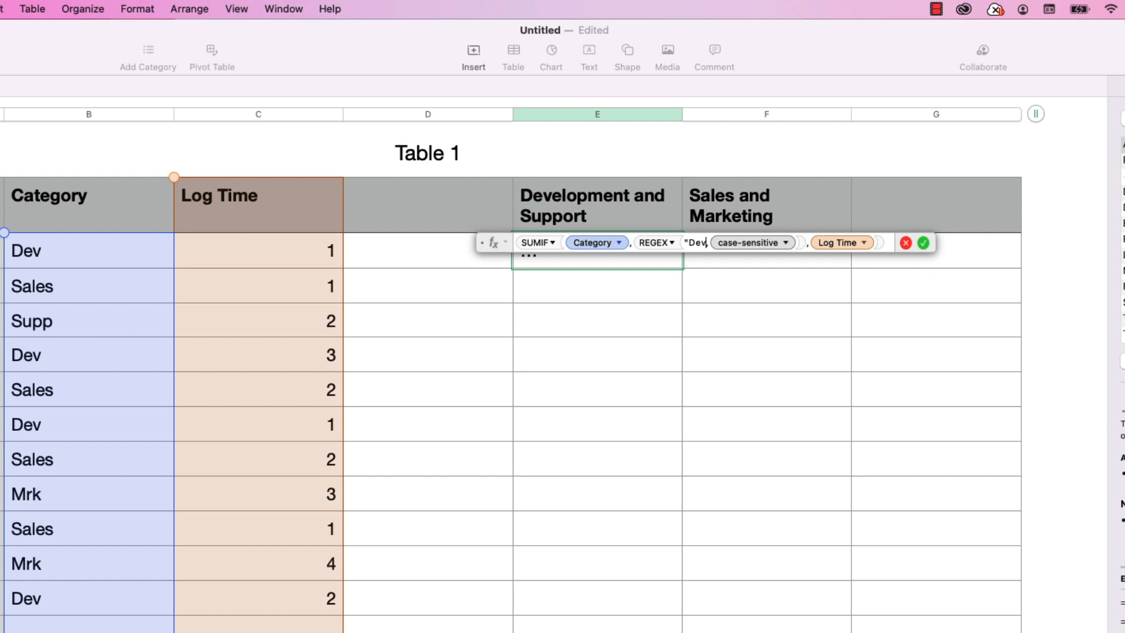
pyautogui.write(',')
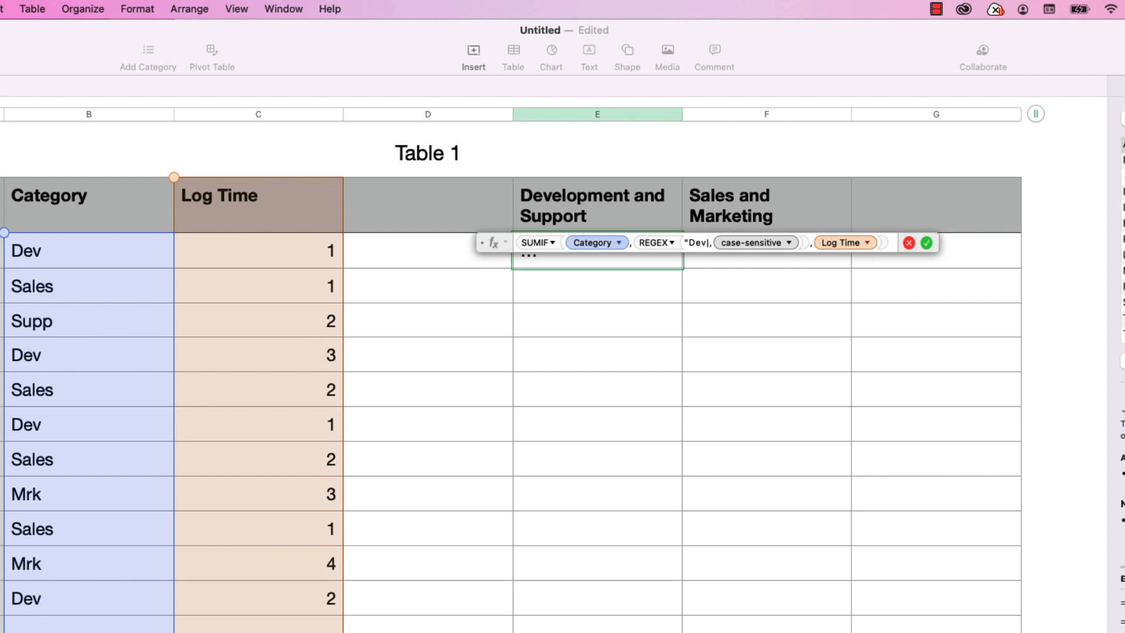
pyautogui.write('S')
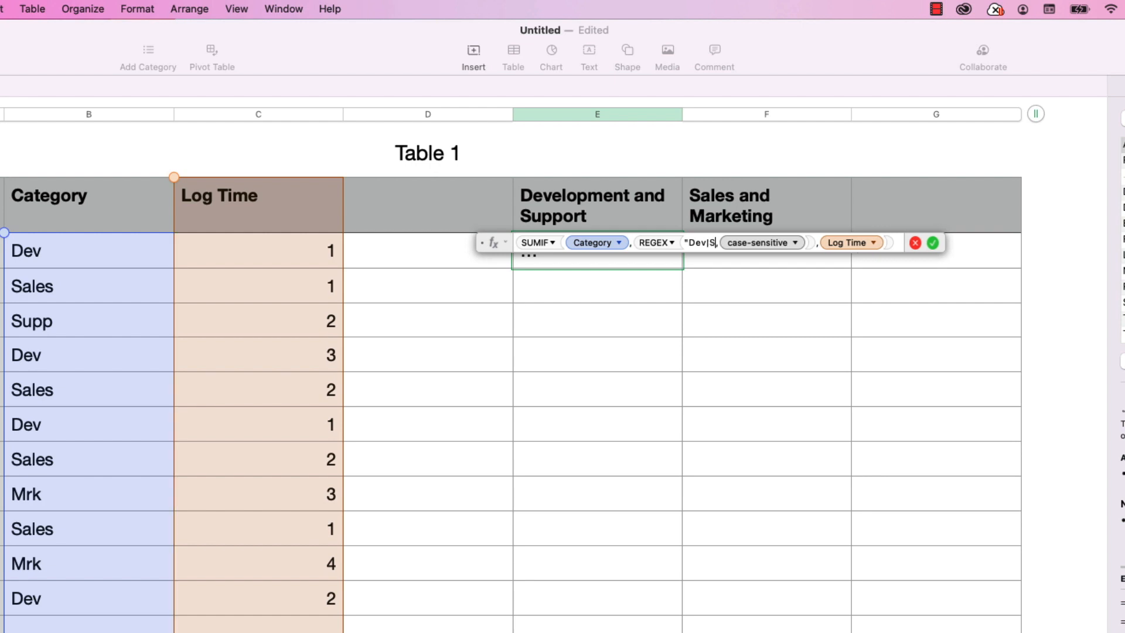
pyautogui.write('upp"')
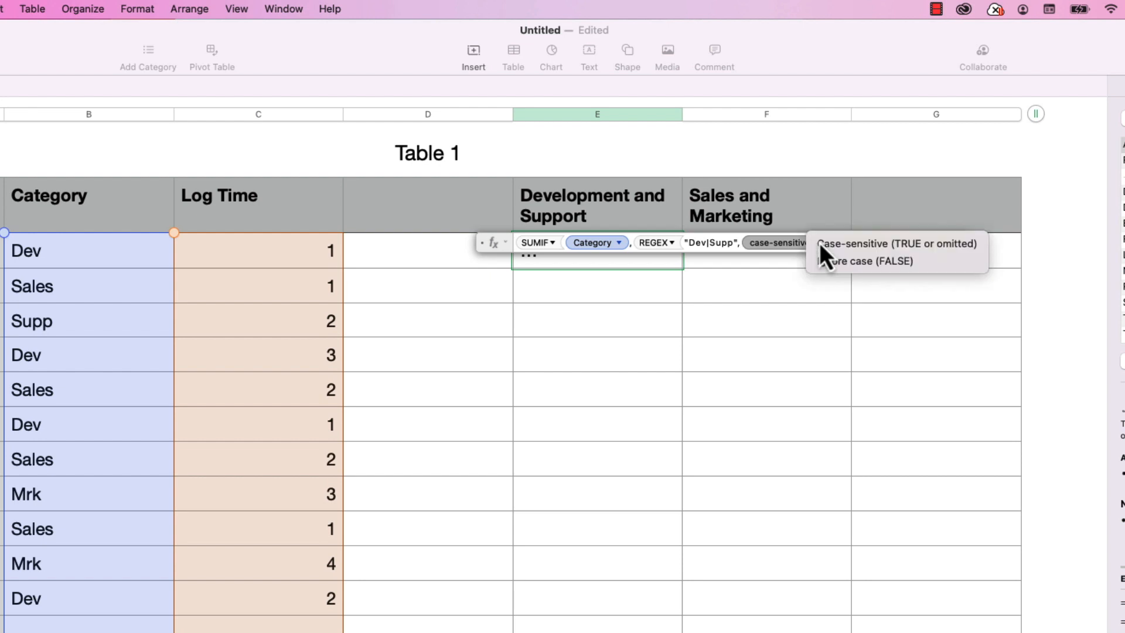
pyautogui.moveTo(895, 243)
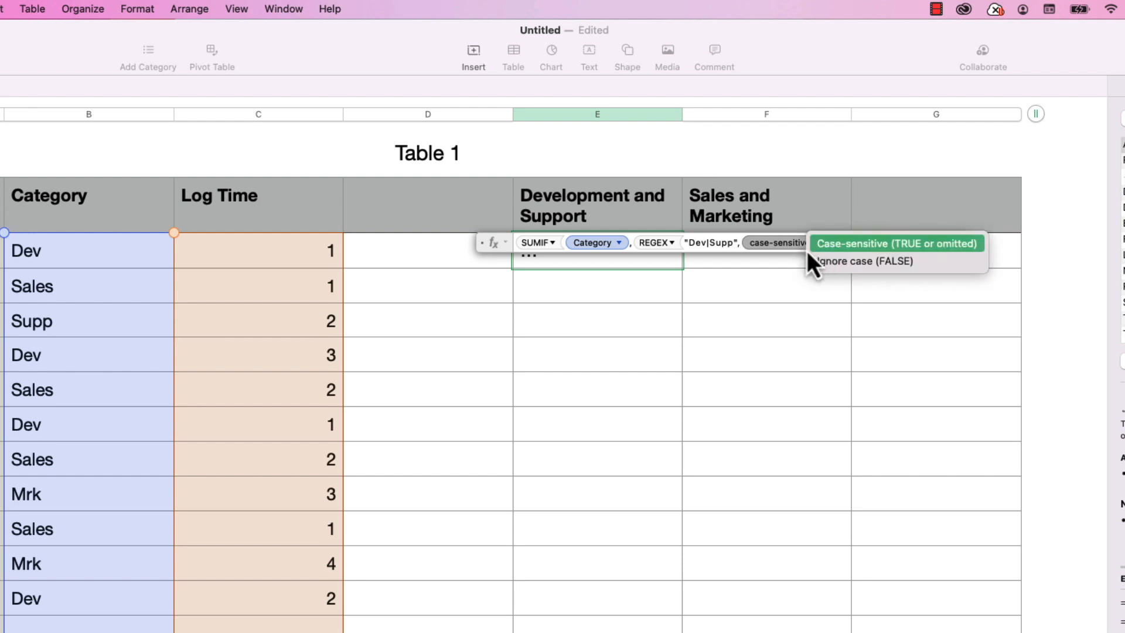
pyautogui.moveTo(857, 278)
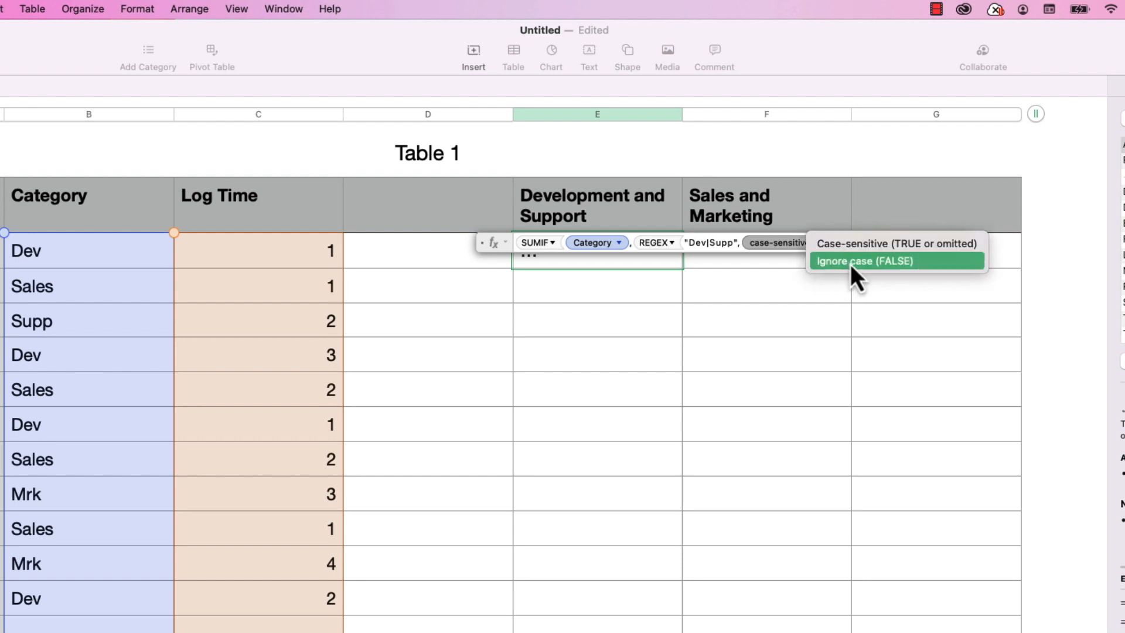
# Set the REGEX to ignore case and confirm the formula
pyautogui.click(860, 260)
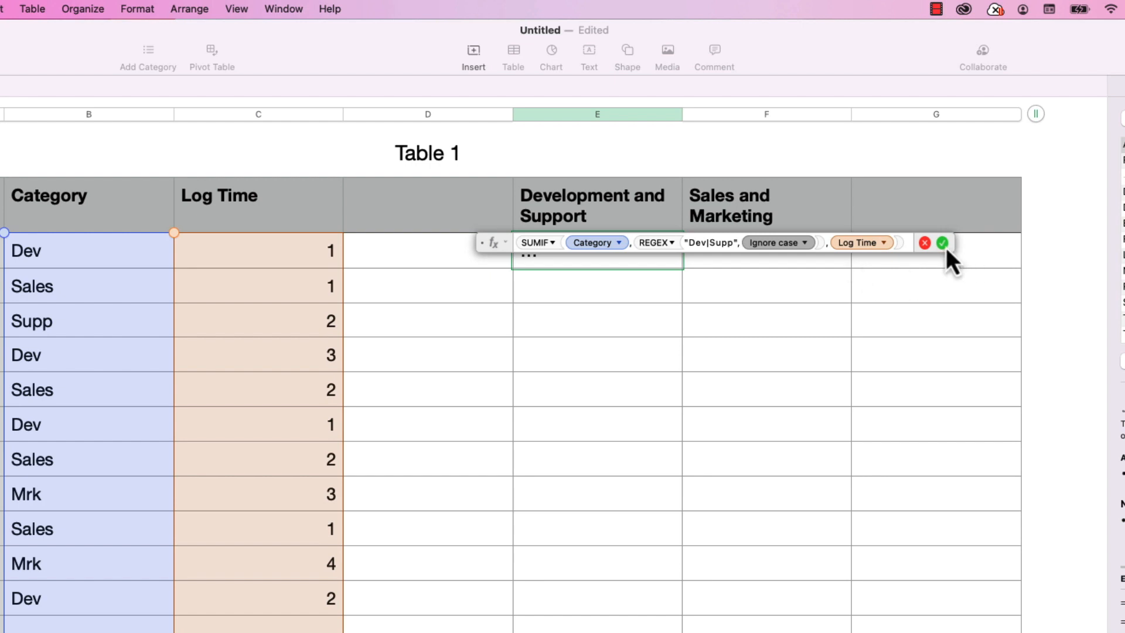
pyautogui.click(942, 242)
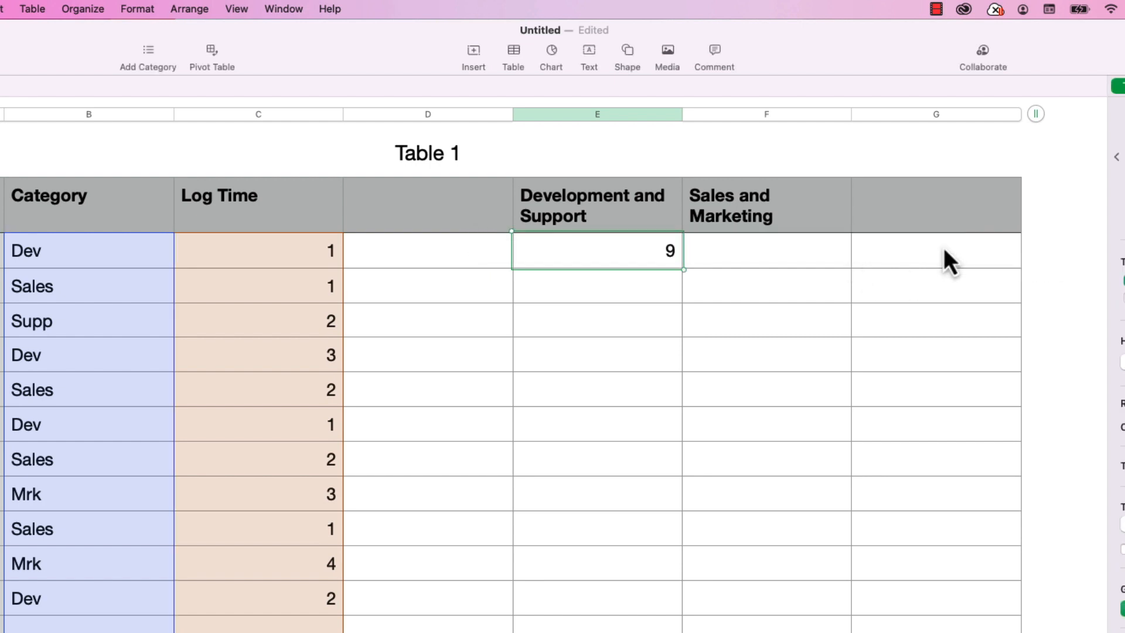
pyautogui.moveTo(421, 249)
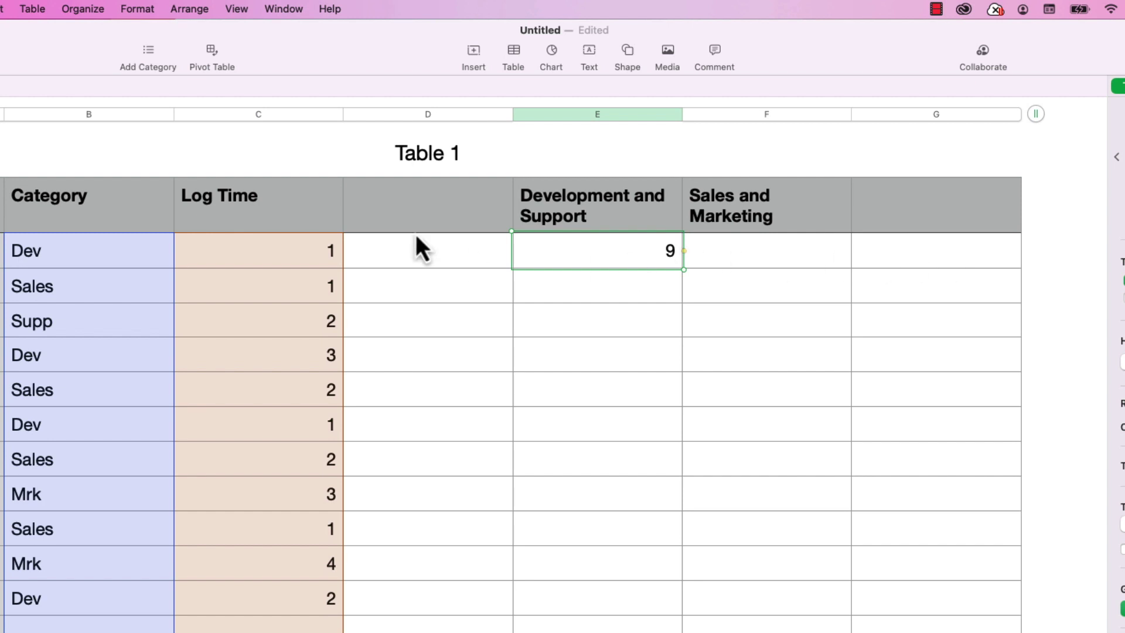
pyautogui.moveTo(319, 258)
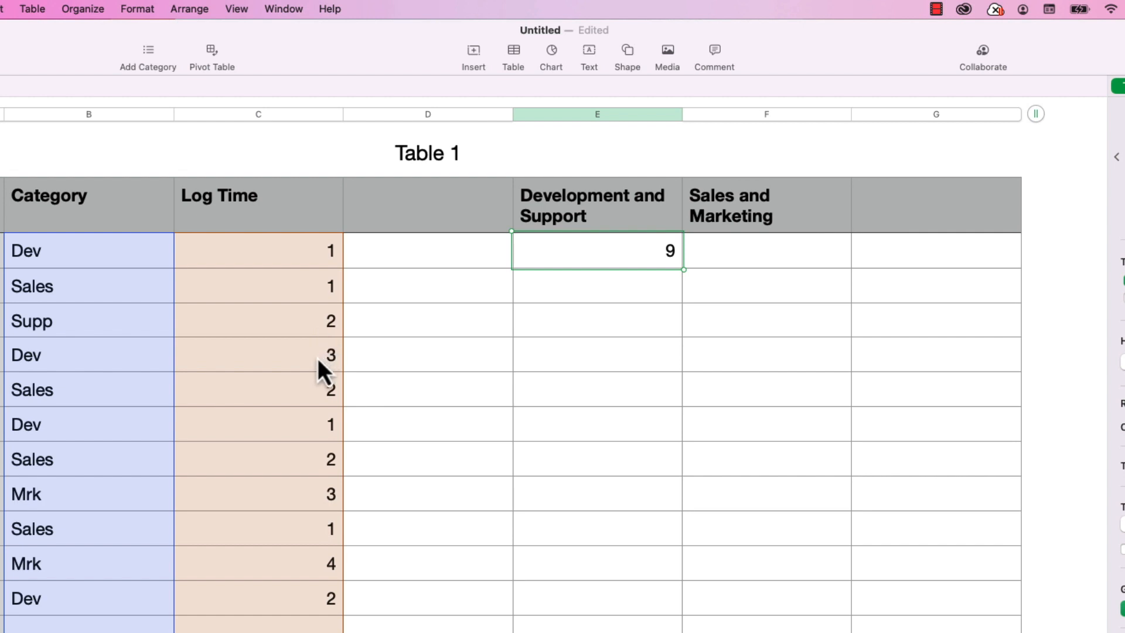
pyautogui.moveTo(314, 441)
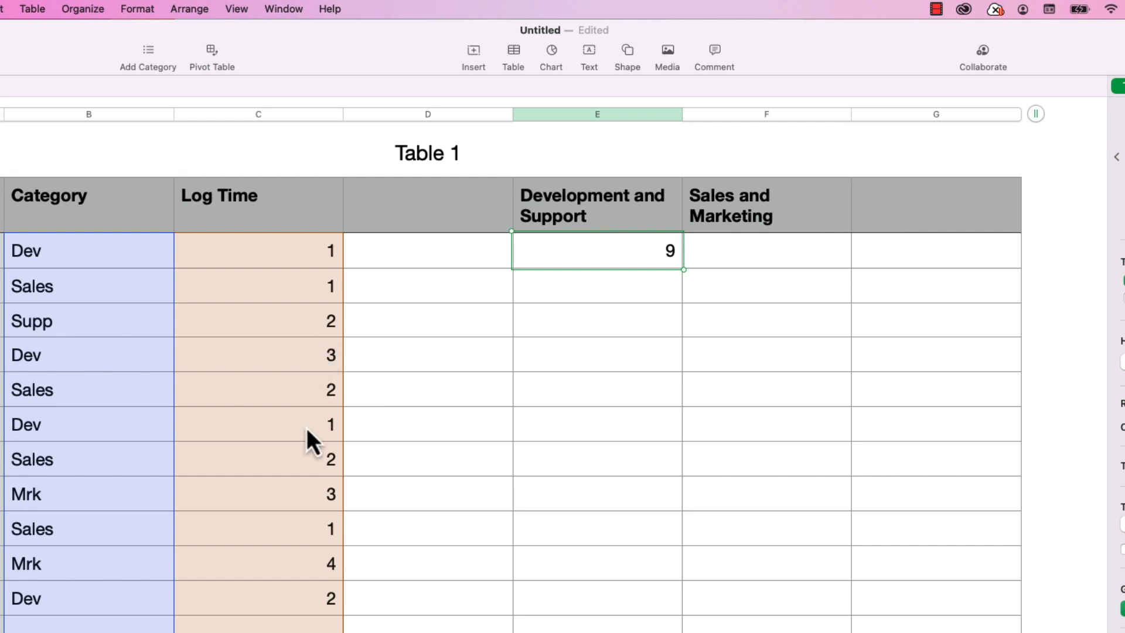
pyautogui.moveTo(312, 479)
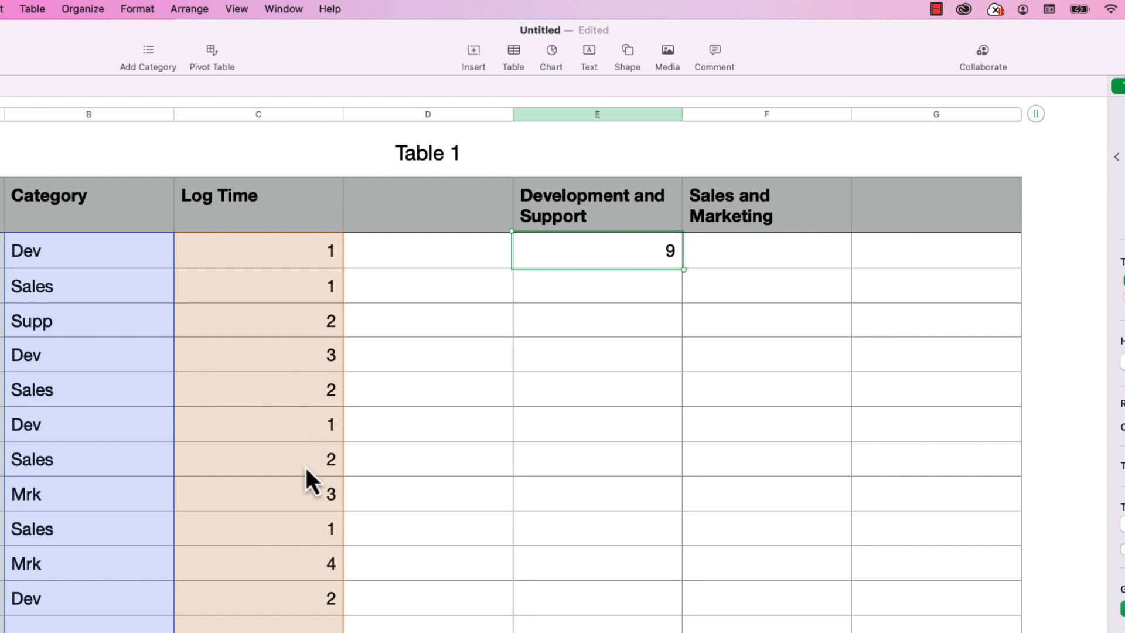
pyautogui.moveTo(326, 620)
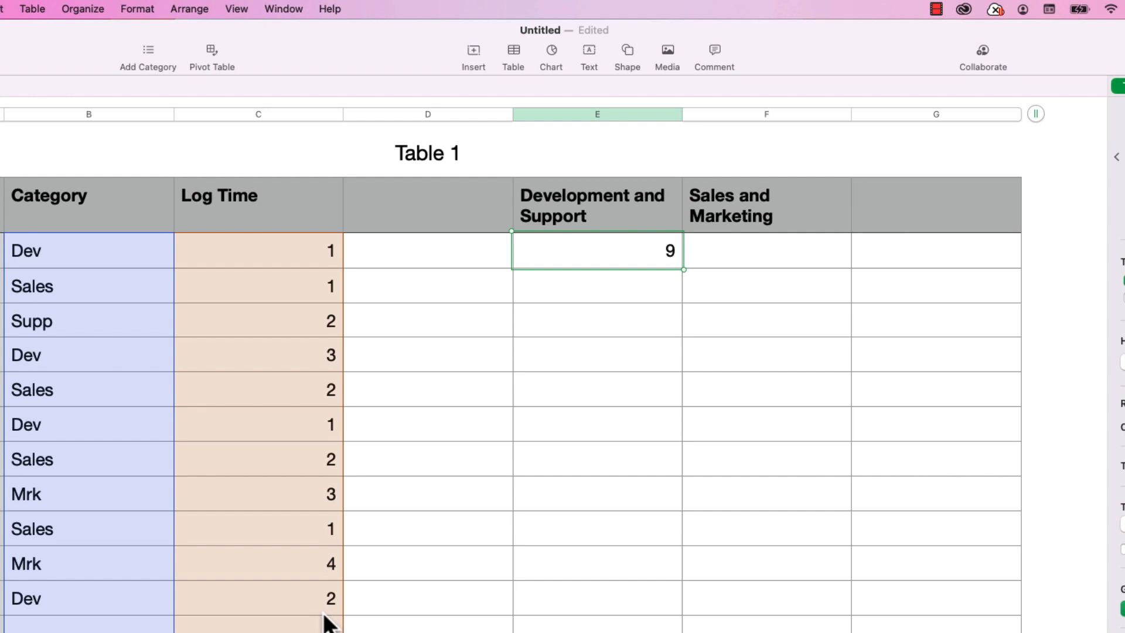
pyautogui.moveTo(748, 264)
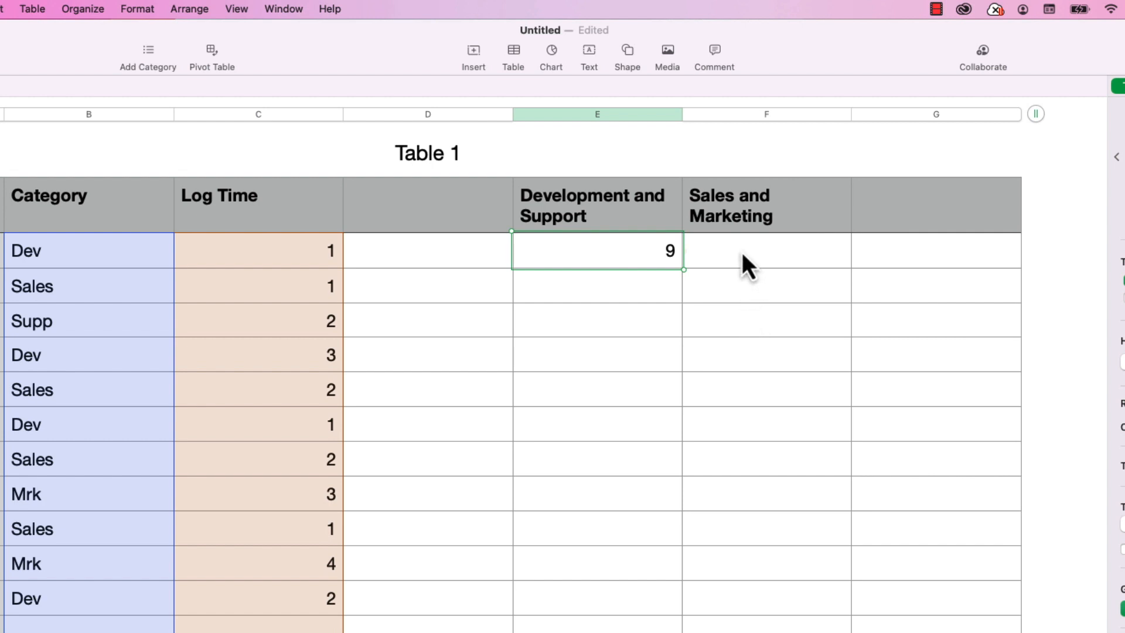
# Enter =SUMIF(Category, REGEX("Sales|Mrk", false), Log Time) and confirm it
pyautogui.click(765, 250)
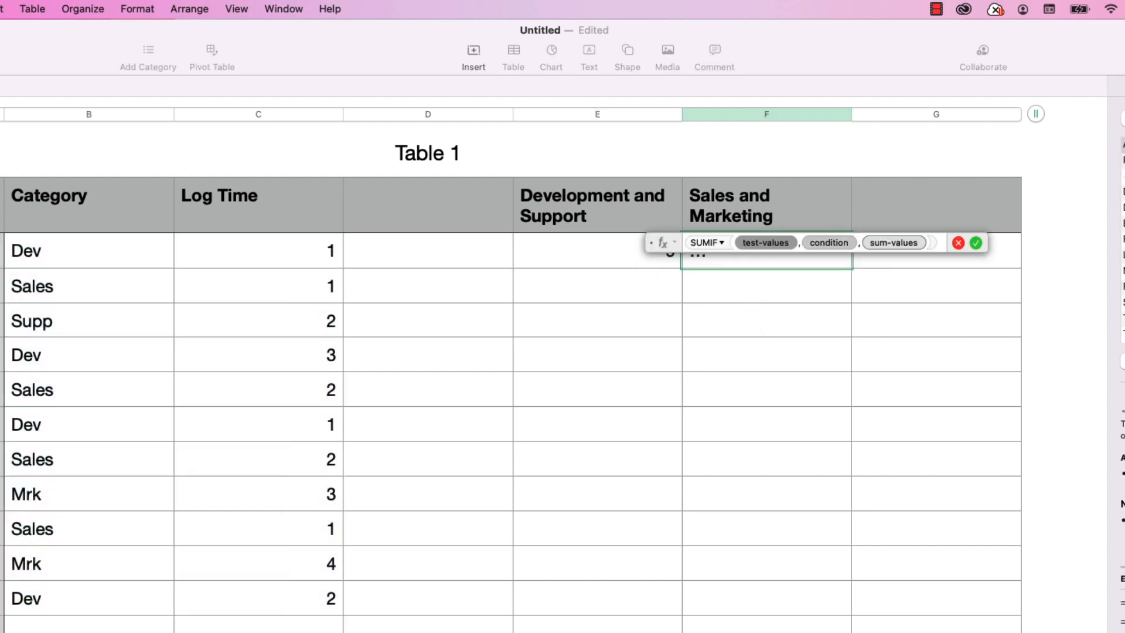
pyautogui.moveTo(653, 230)
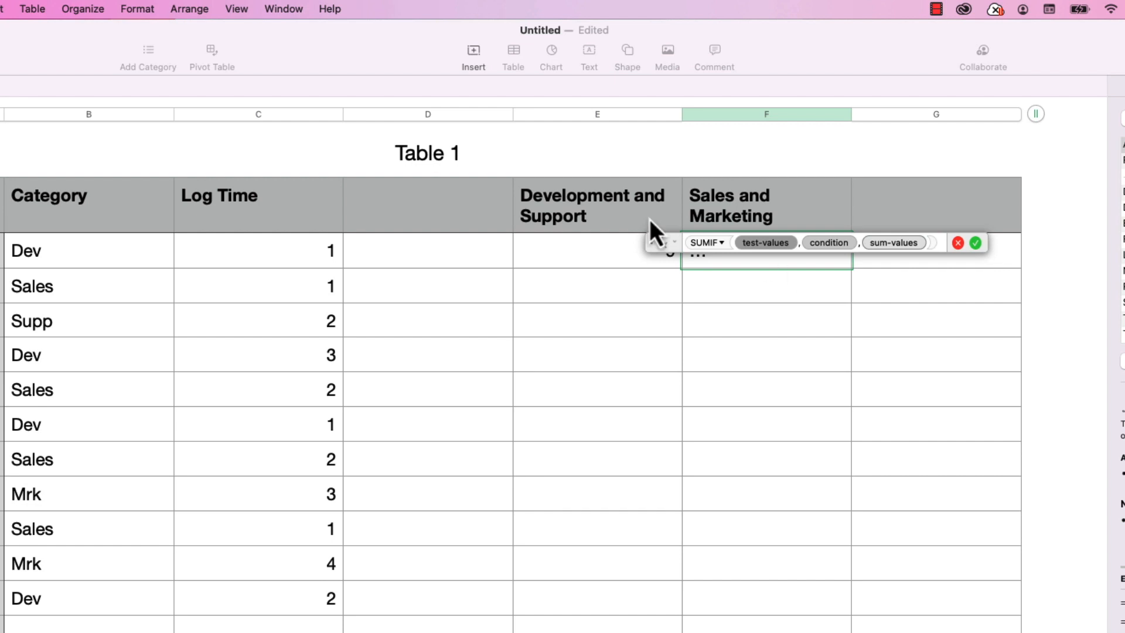
pyautogui.click(89, 250)
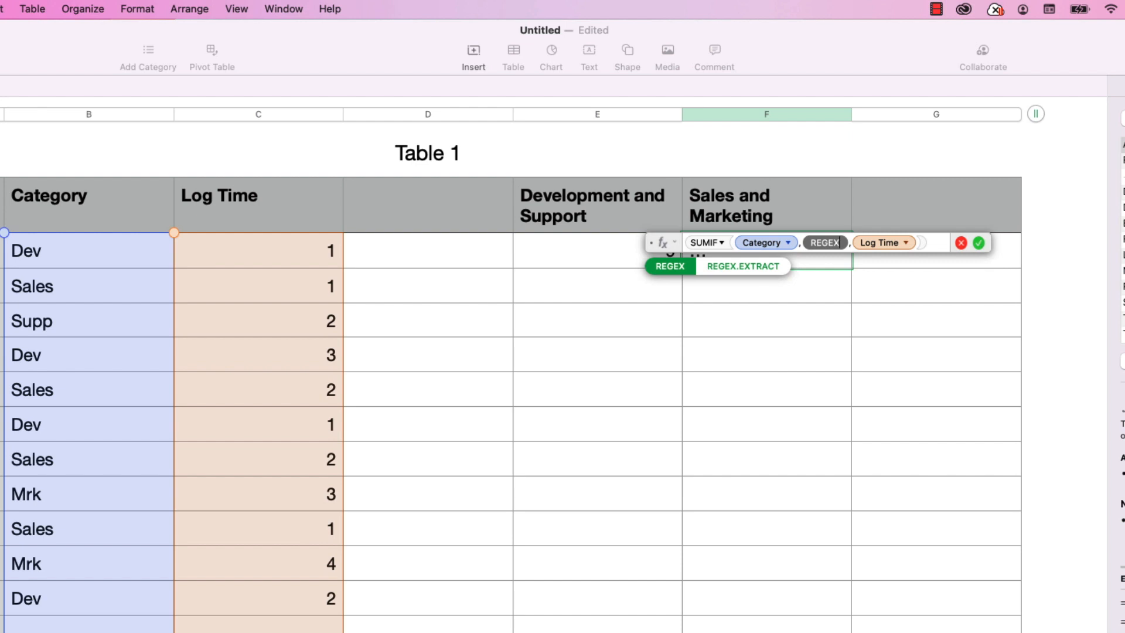
pyautogui.click(668, 266)
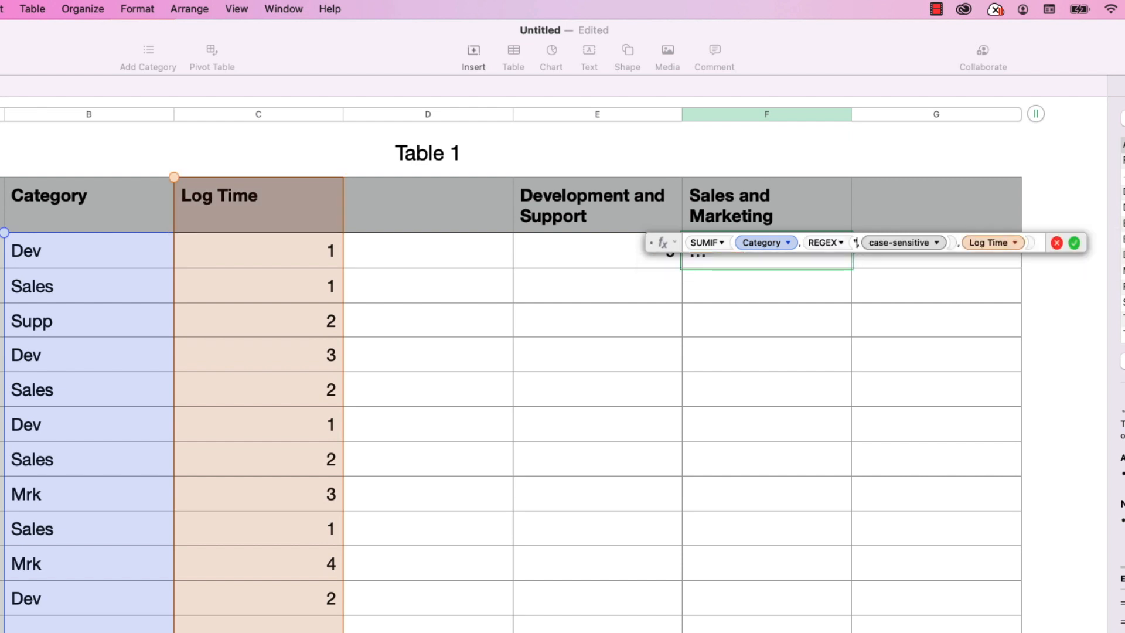
pyautogui.write('"Sales|,')
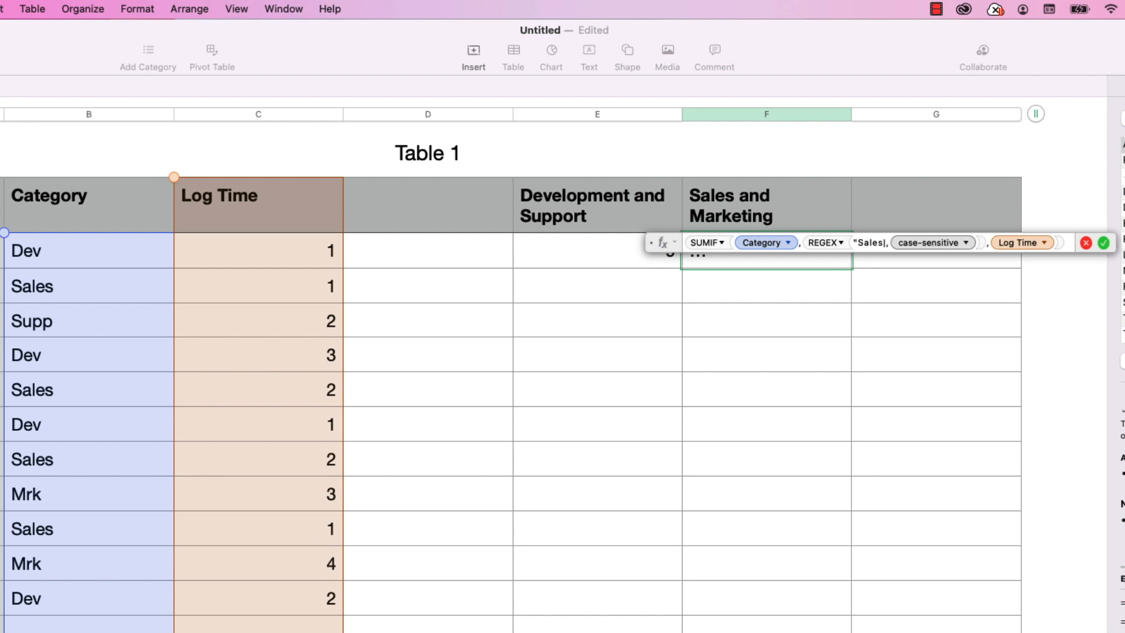
pyautogui.write('Mrk')
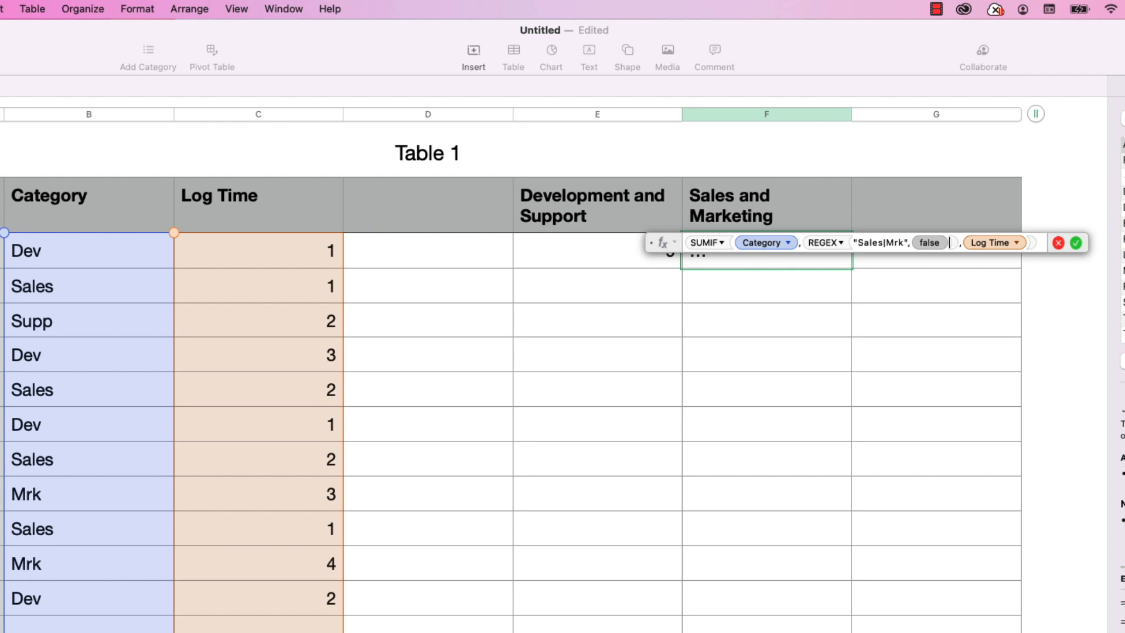
pyautogui.click(1075, 242)
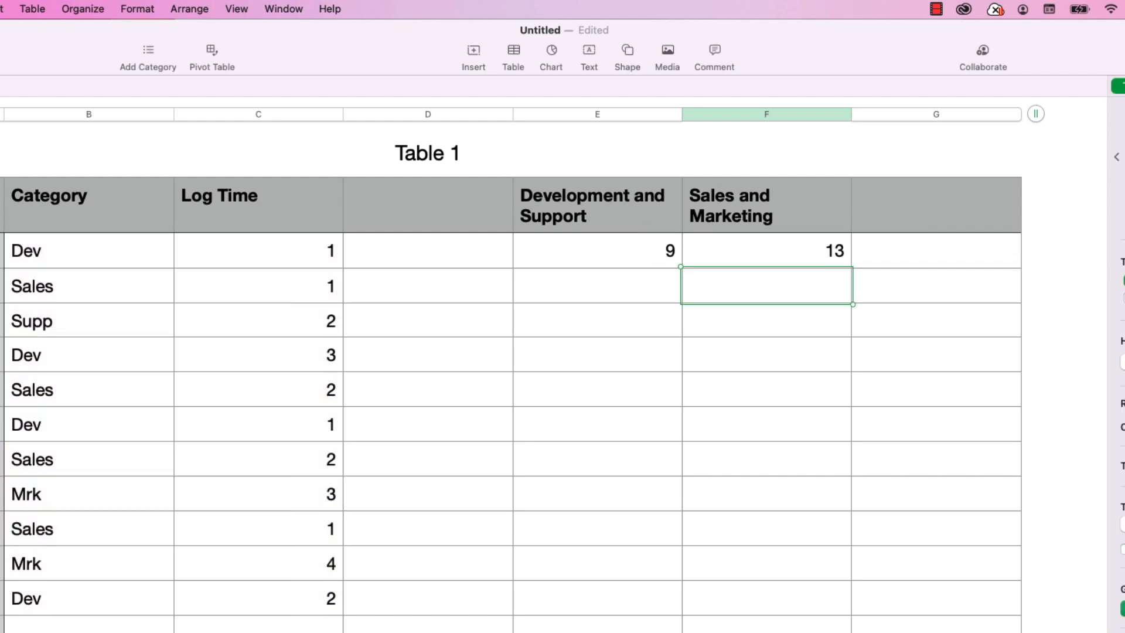
pyautogui.moveTo(256, 301)
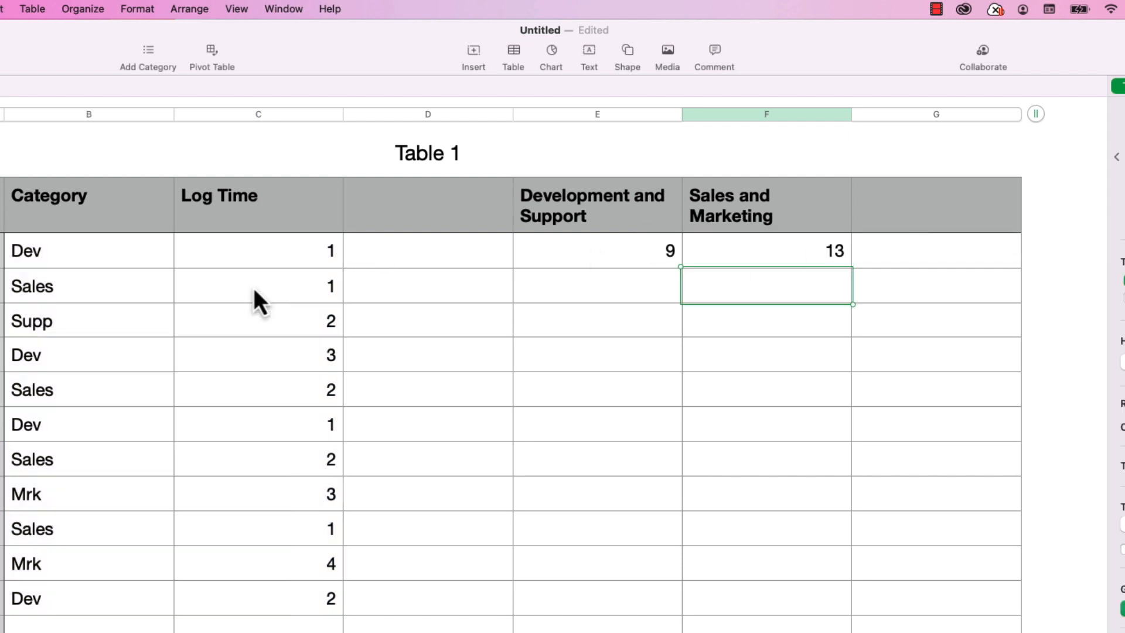
pyautogui.moveTo(344, 300)
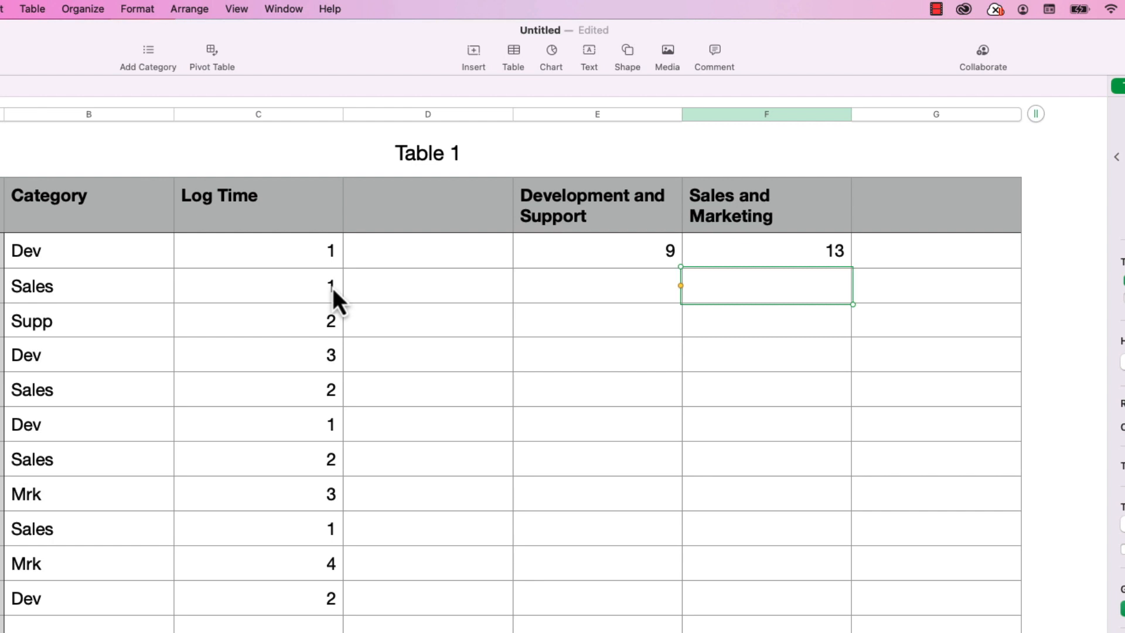
pyautogui.moveTo(341, 402)
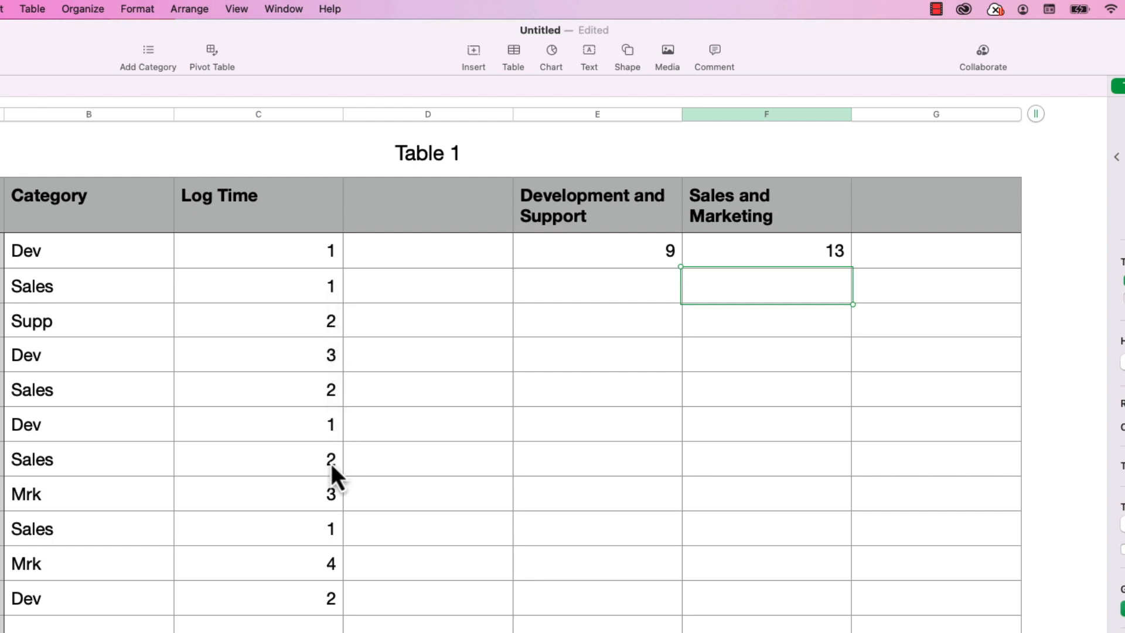
pyautogui.moveTo(339, 513)
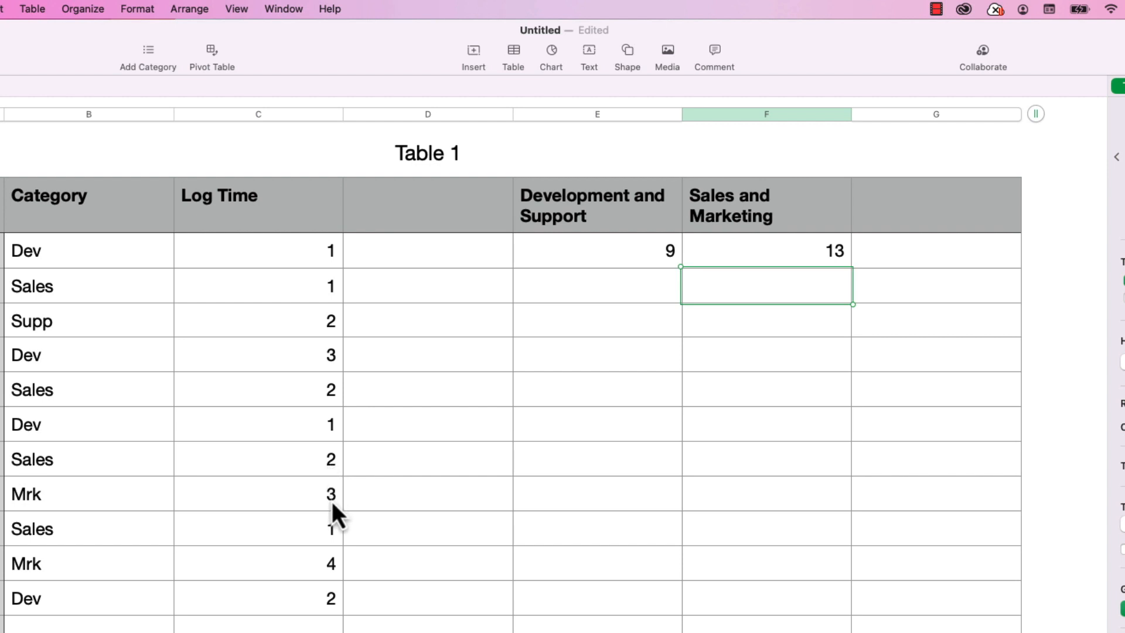
pyautogui.moveTo(337, 542)
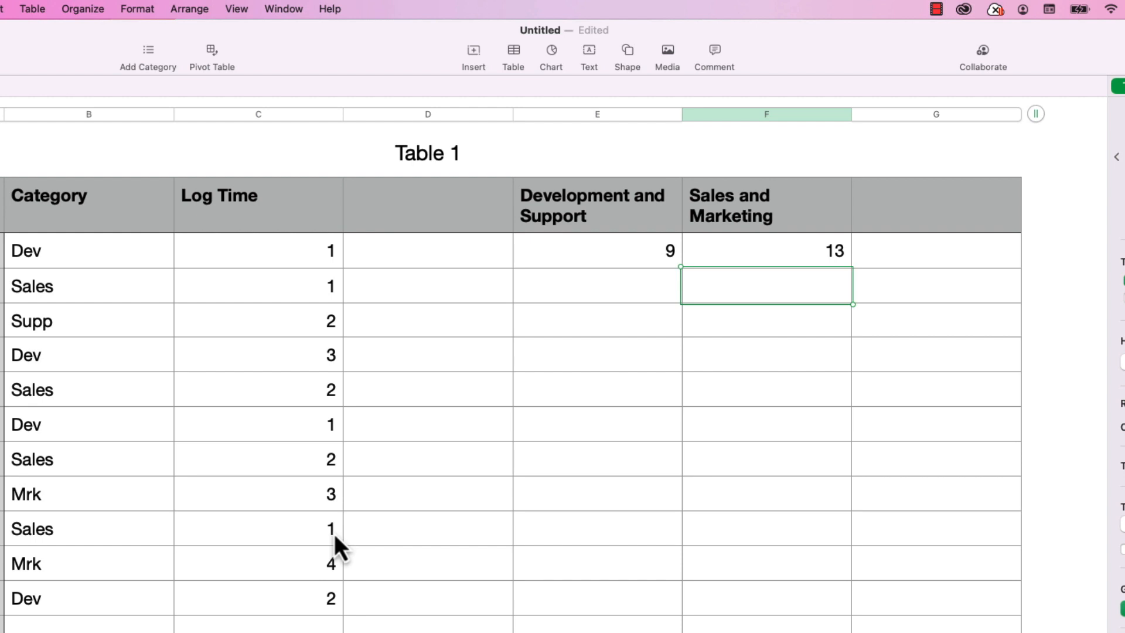
pyautogui.moveTo(345, 581)
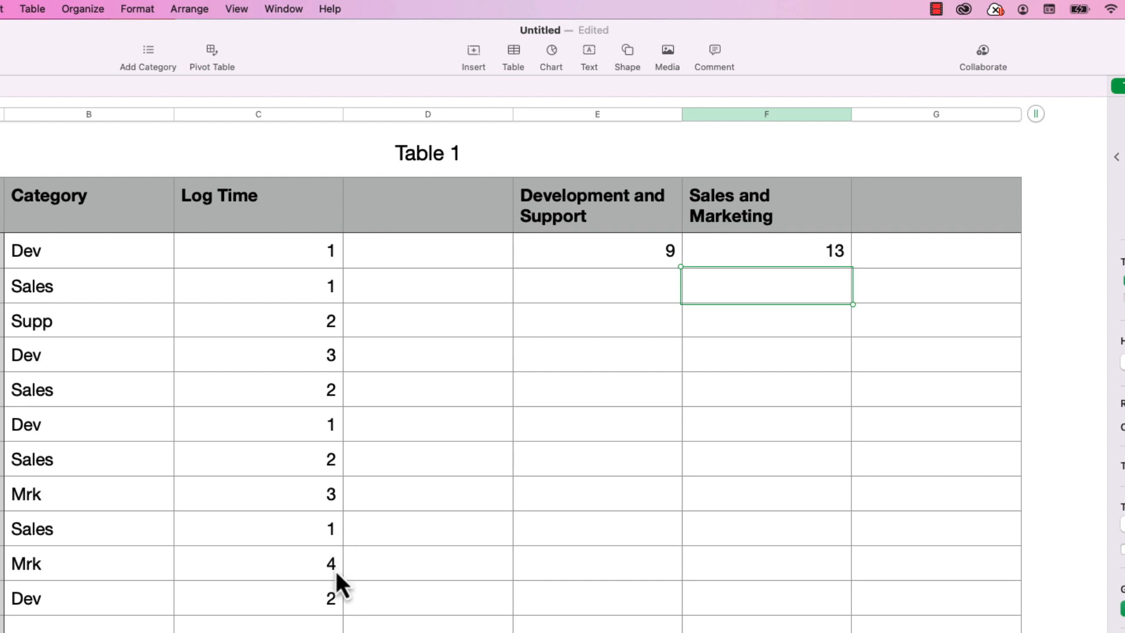
pyautogui.moveTo(316, 602)
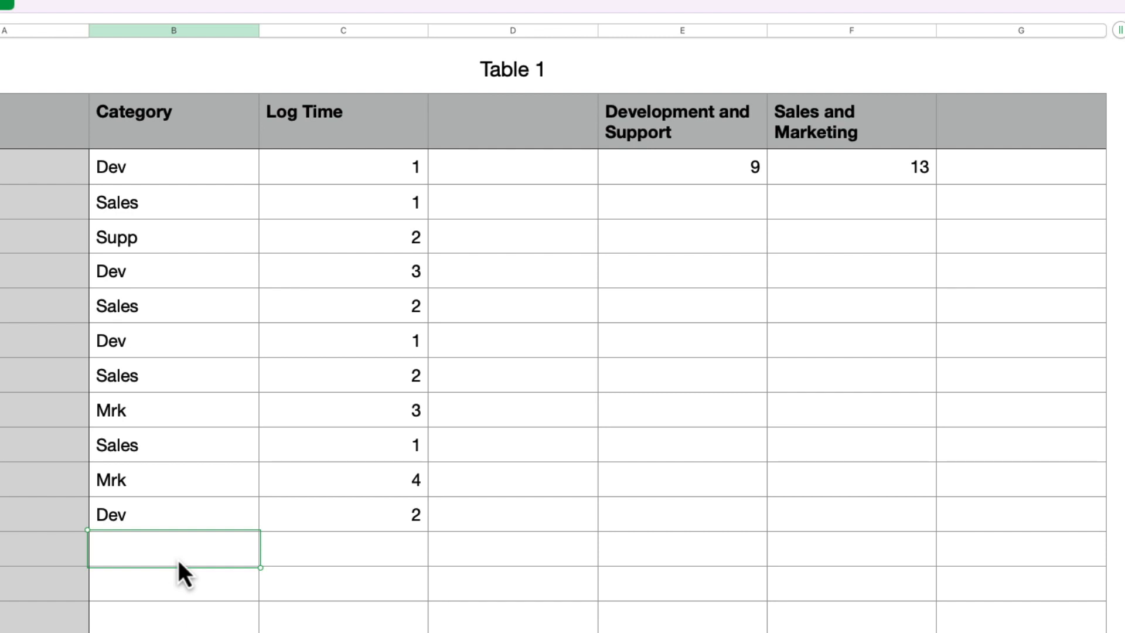
# Type 'Support' into the empty Category cell below the list
pyautogui.write('Support')
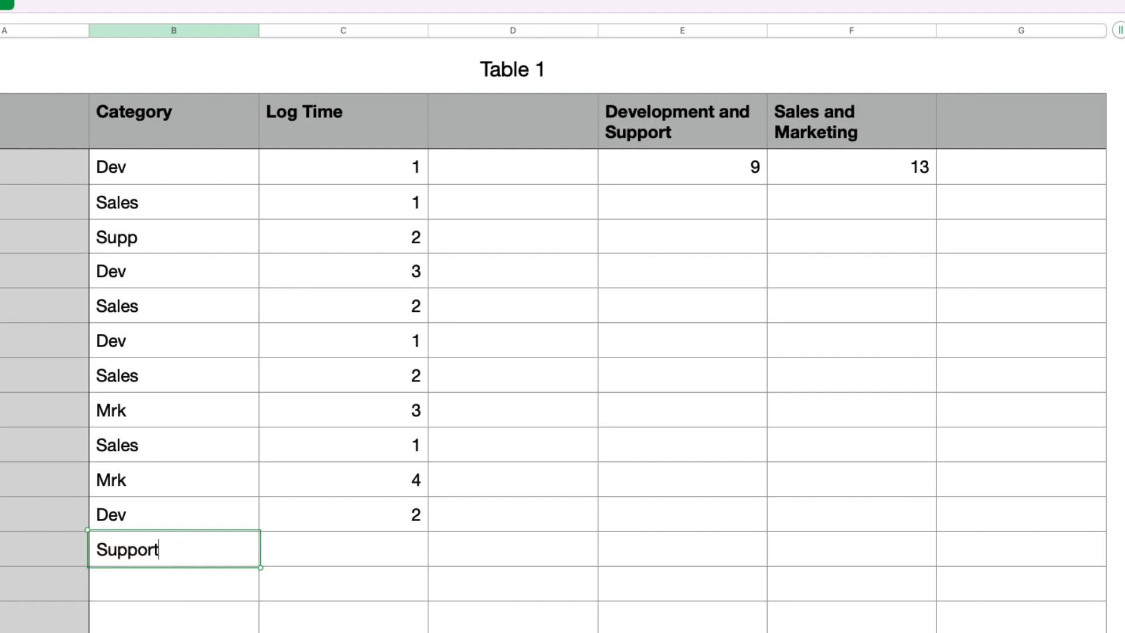